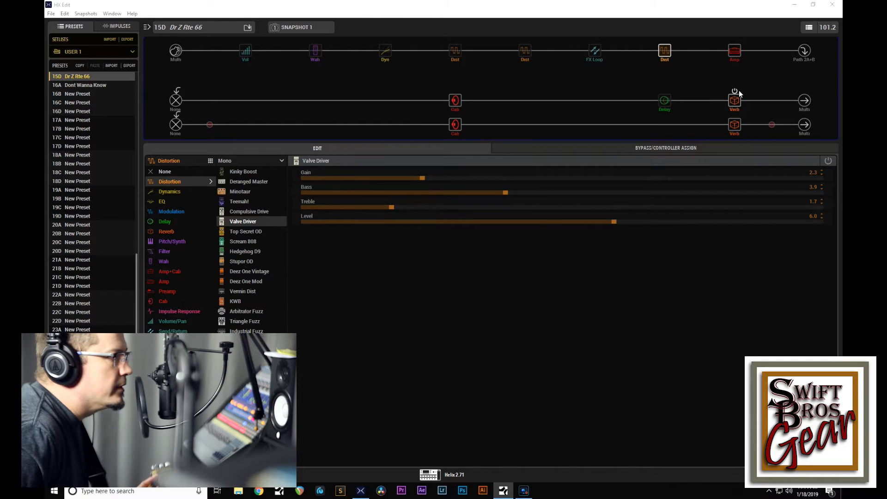
# - Select the Teemah! drive block to view its gain 2.5, bass 2.2, treble 5.5, level 4.7
pyautogui.click(734, 125)
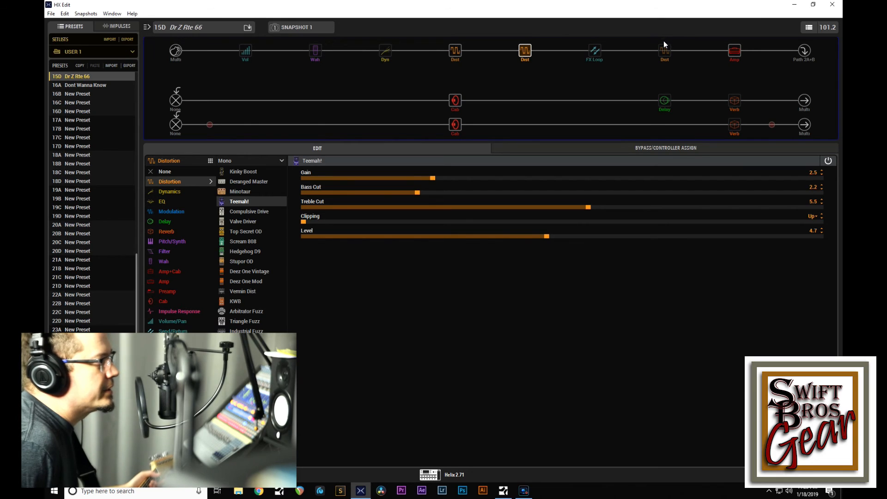
pyautogui.click(664, 49)
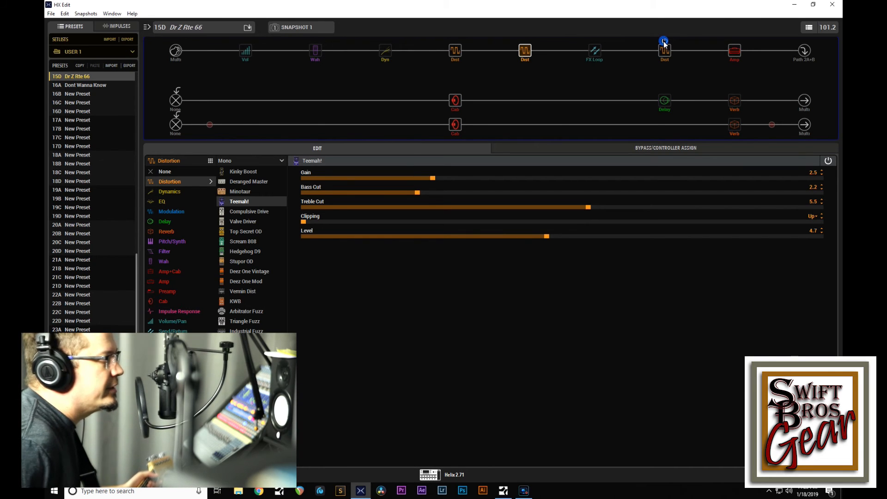